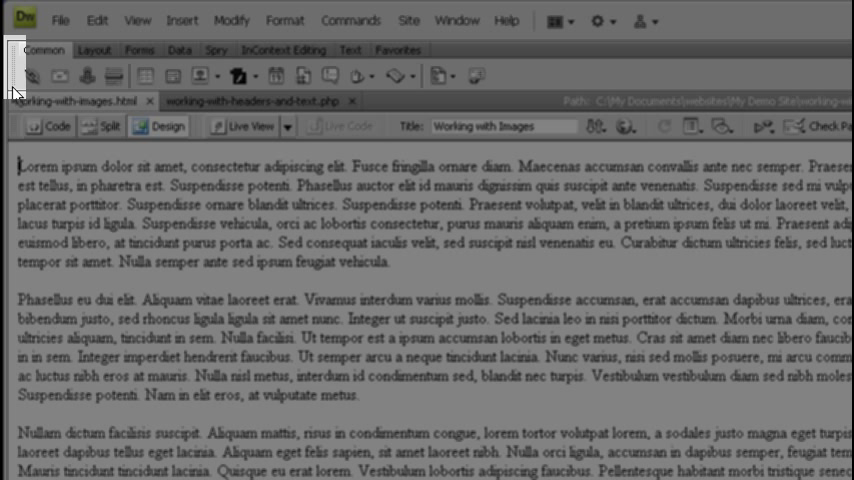
mouse_move(420, 115)
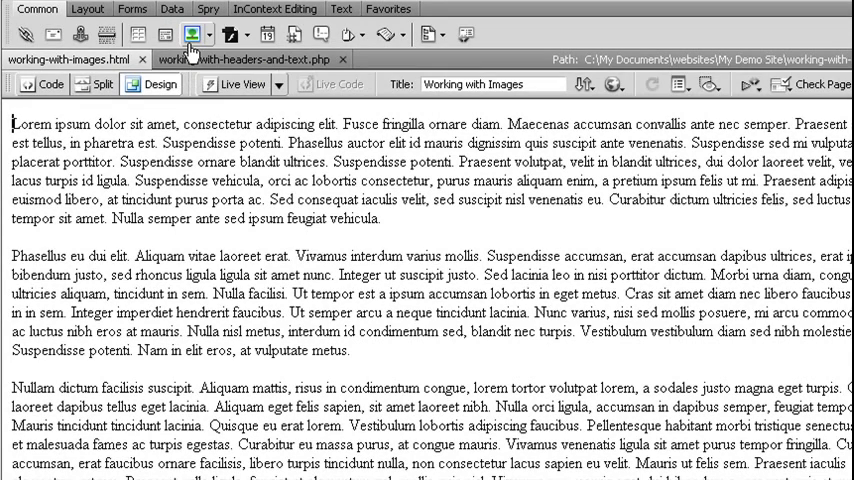
Insert Walter_sm2.jpg from the images folder, typing alt text 'Photo of the author'.
left_click(172, 33)
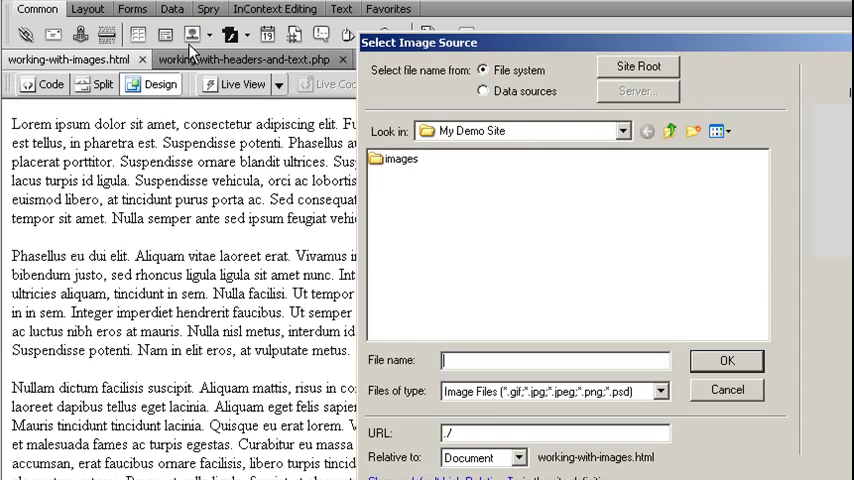
mouse_move(463, 60)
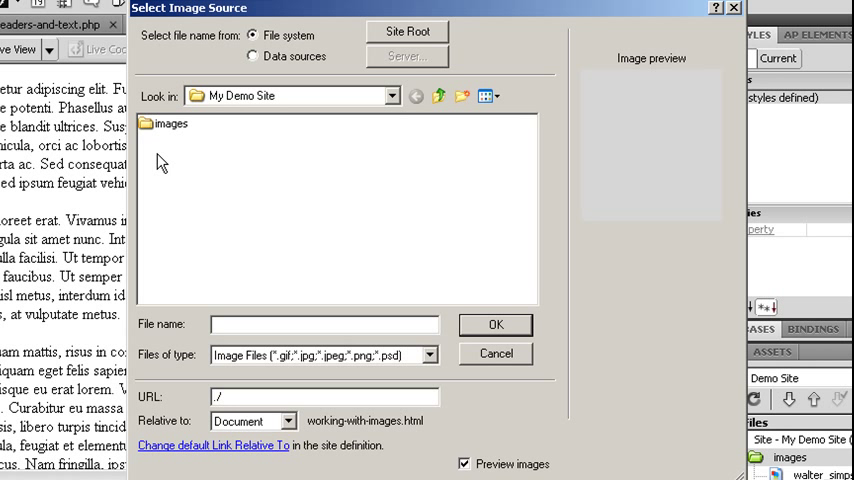
double_click(170, 123)
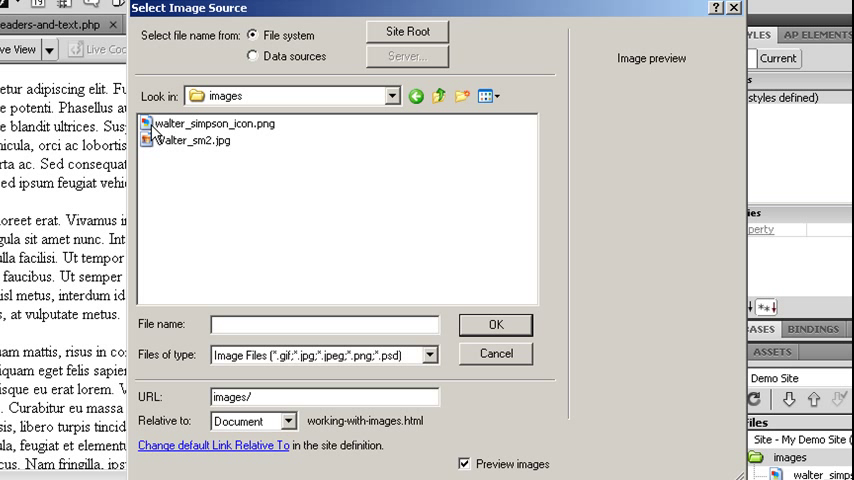
left_click(192, 140)
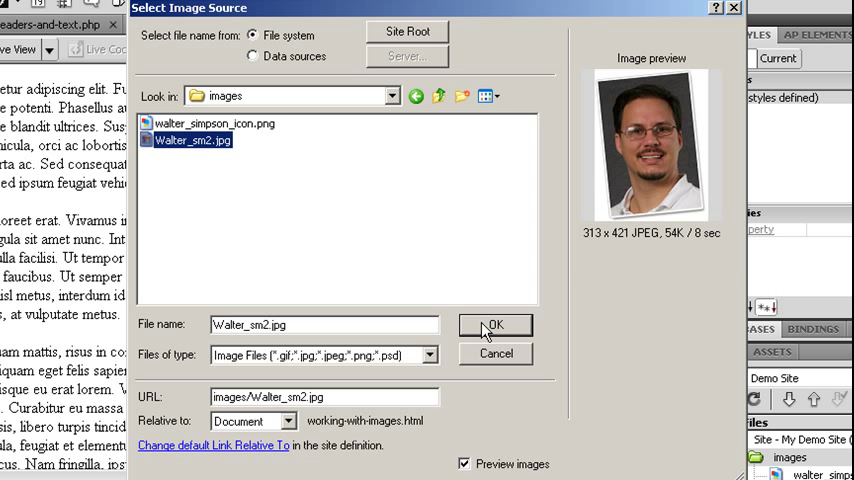
left_click(494, 325)
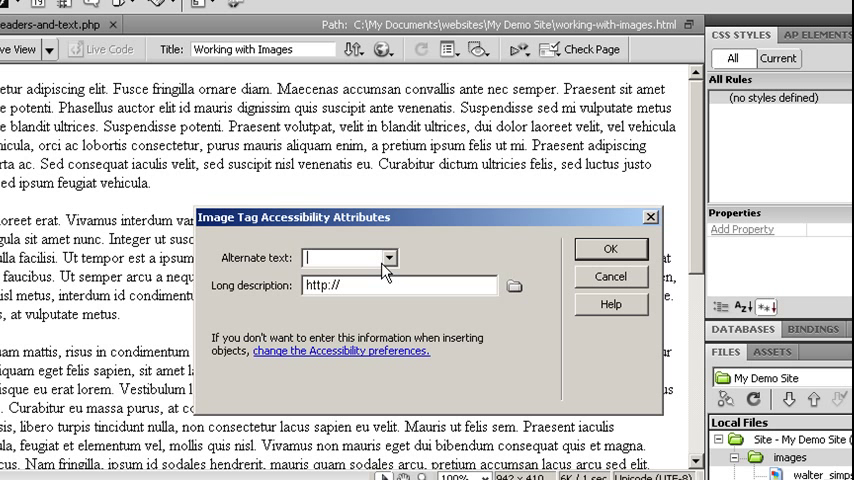
type("P")
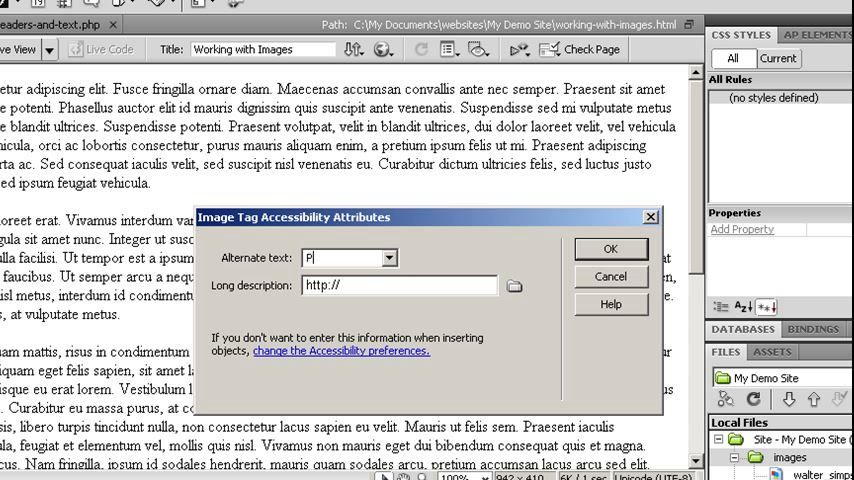
type("hoto of the a")
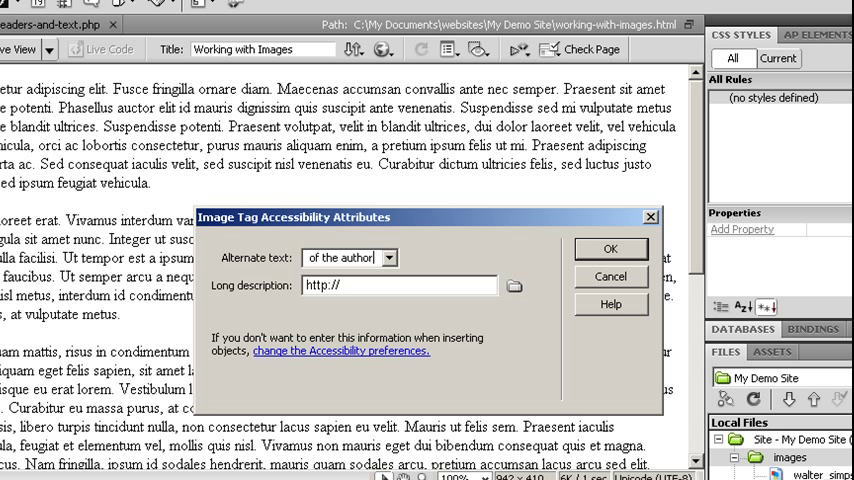
mouse_move(358, 284)
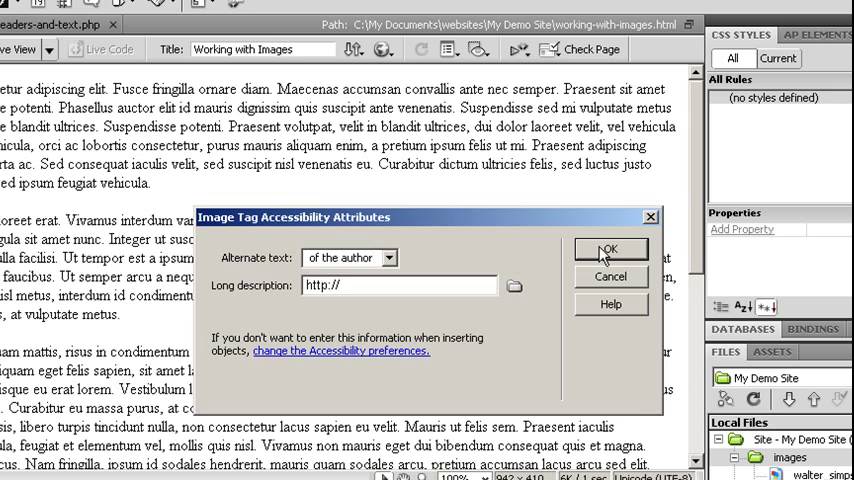
Confirm the 'Photo of the author' alt text and click into the page text.
left_click(610, 249)
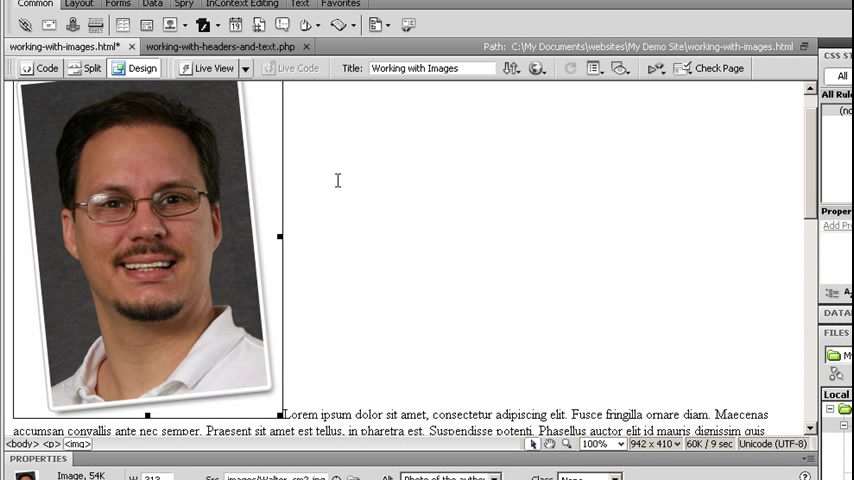
mouse_move(118, 138)
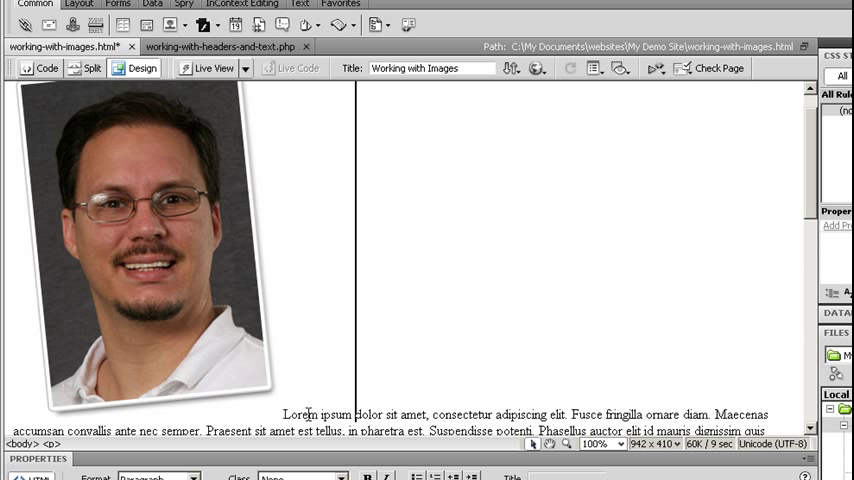
left_click(140, 240)
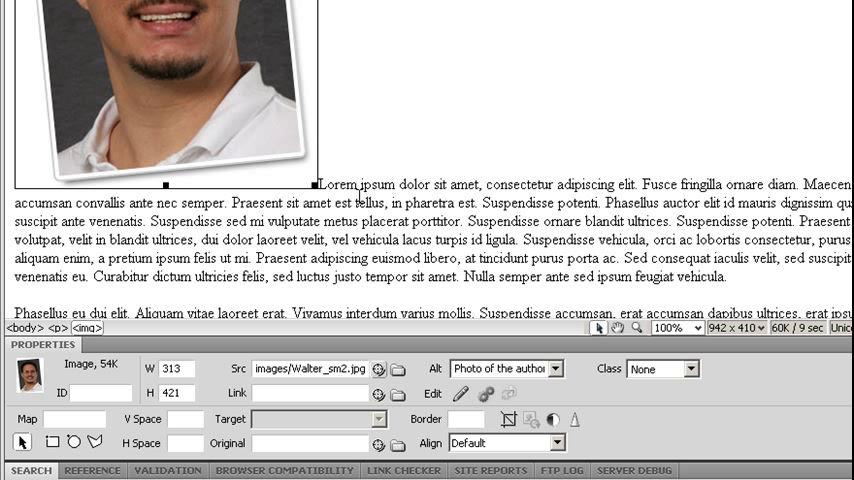
mouse_move(376, 160)
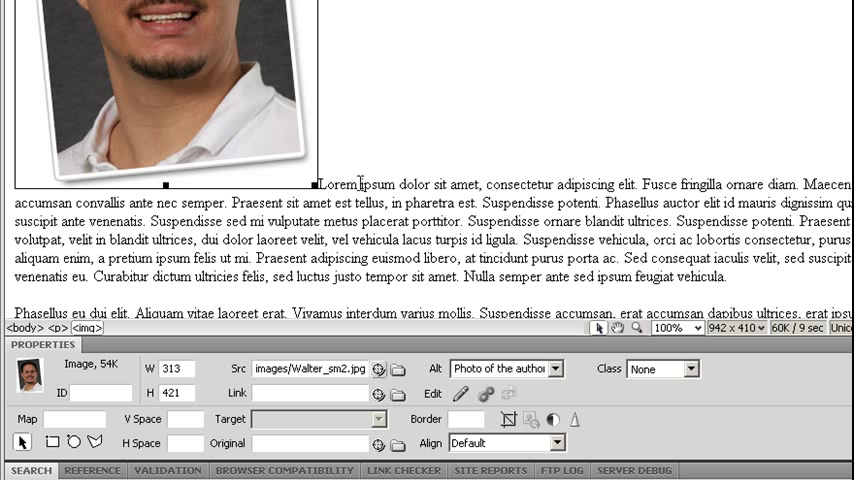
mouse_move(141, 190)
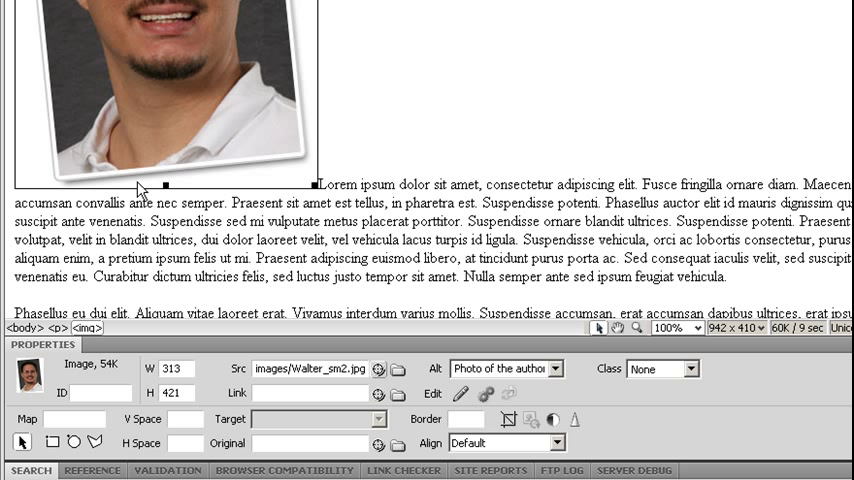
mouse_move(237, 185)
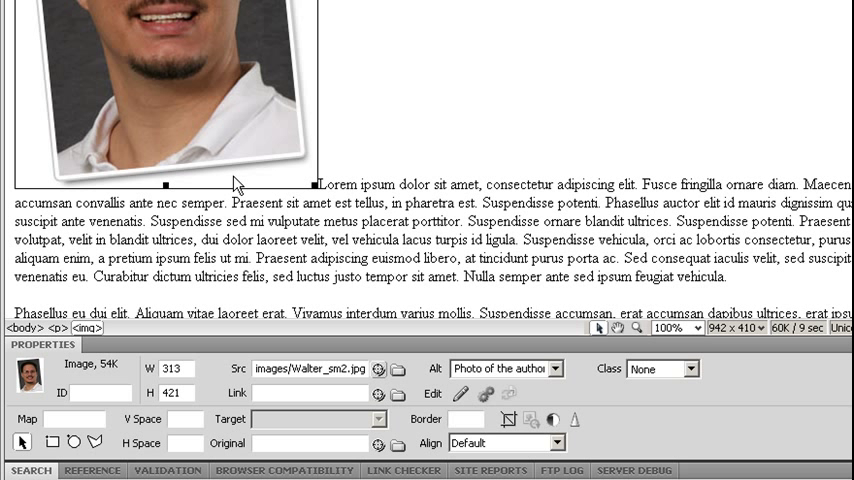
mouse_move(633, 470)
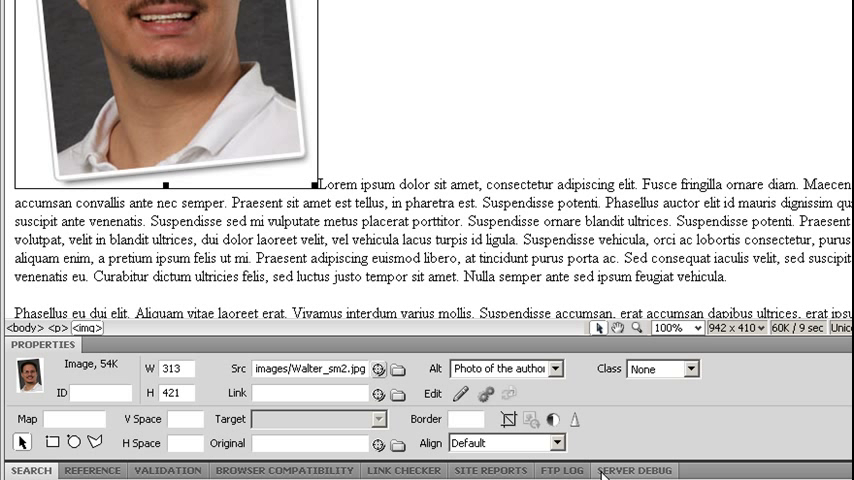
Set the author photo's Align to Left so the paragraph wraps beside it.
left_click(560, 443)
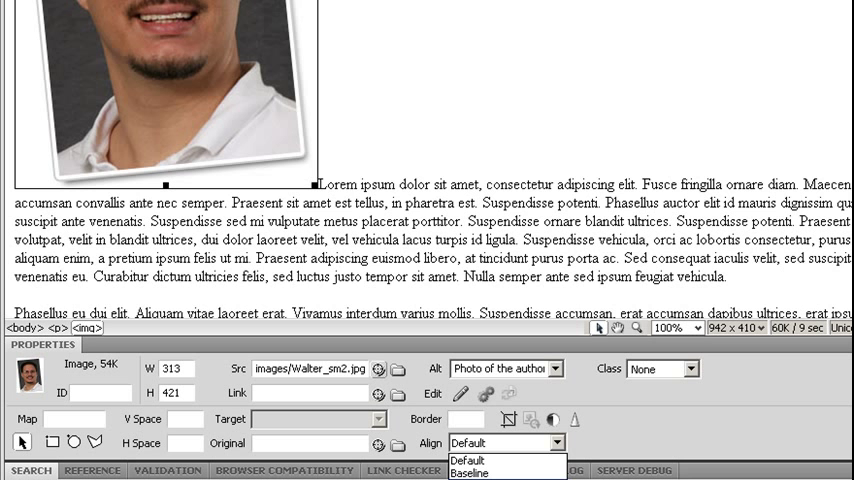
left_click(467, 461)
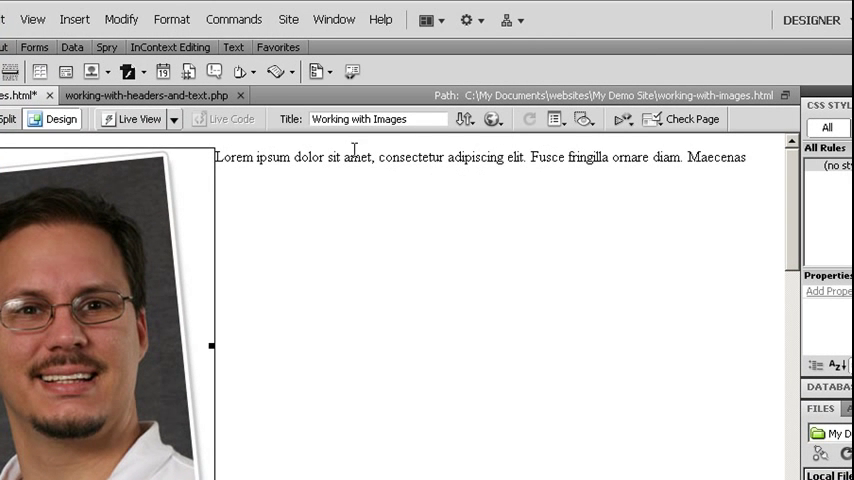
mouse_move(366, 210)
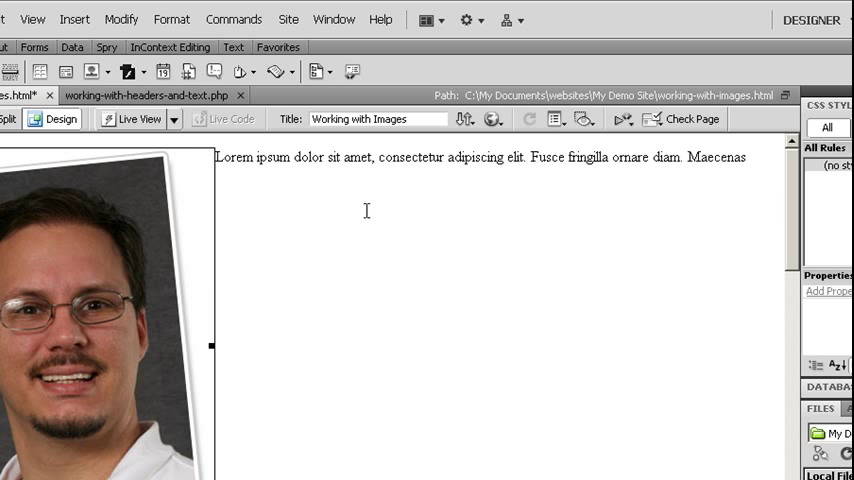
mouse_move(366, 210)
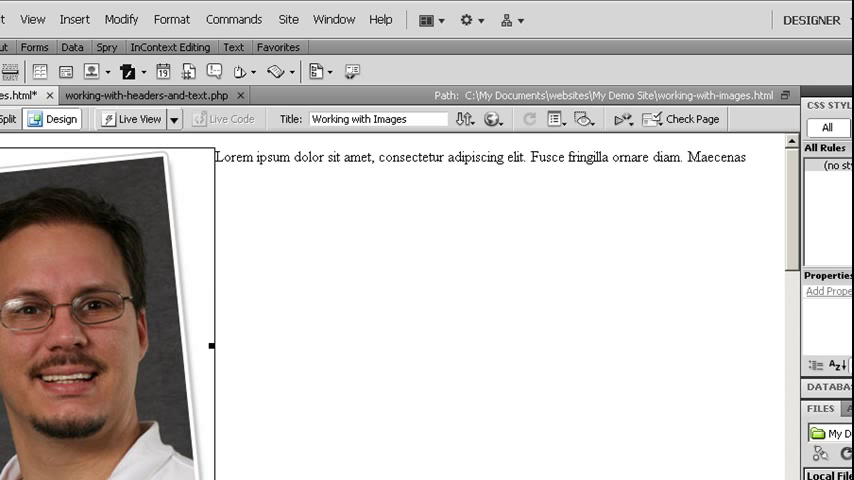
left_click(100, 320)
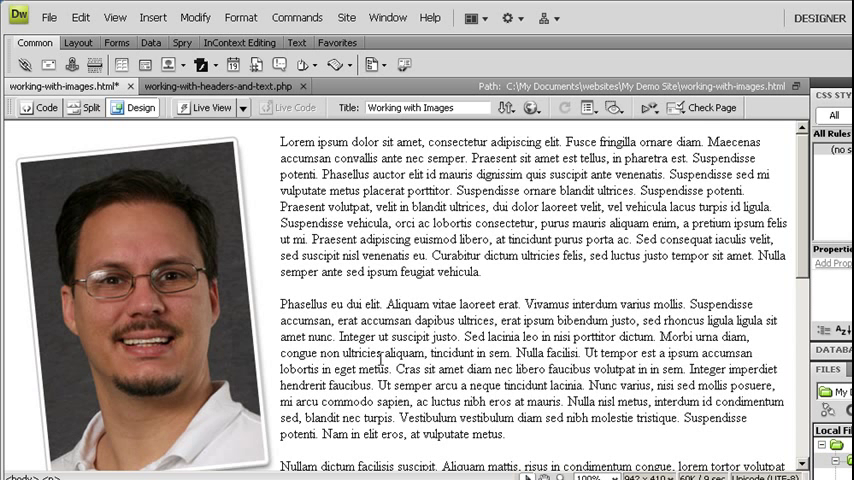
scroll("down", 3)
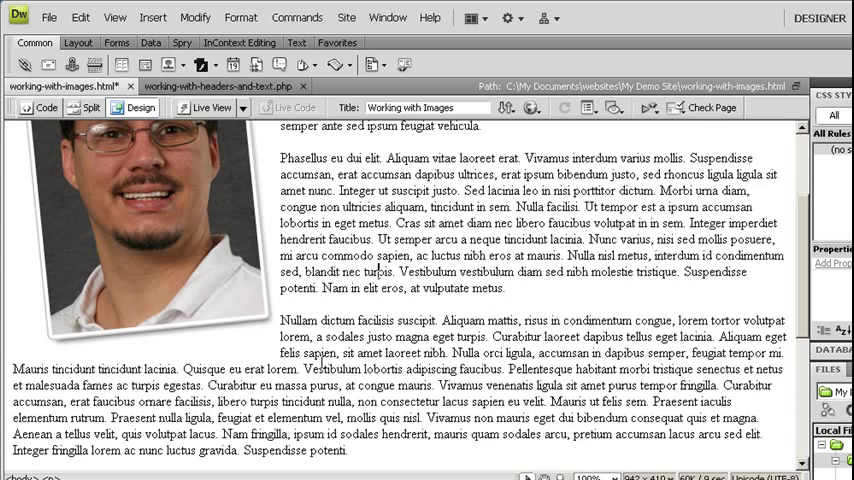
scroll("up", 3)
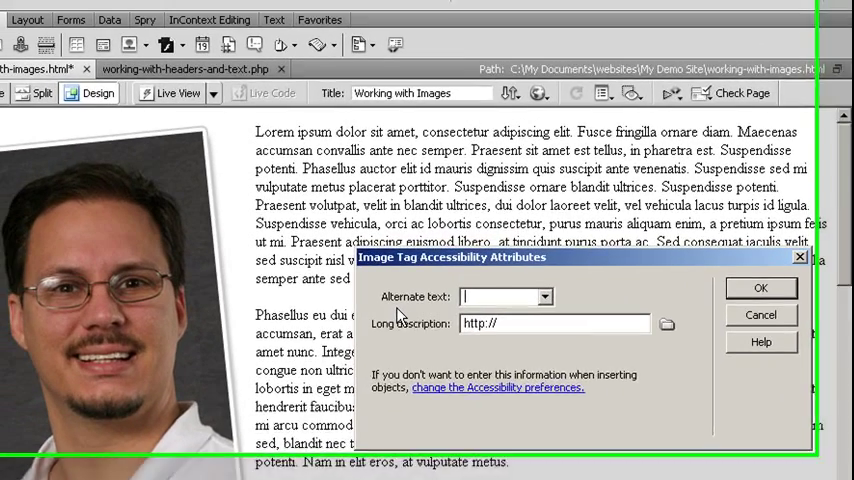
Type alt text beginning 'cartoon looki' for the cartoon icon.
type("cartoon looki")
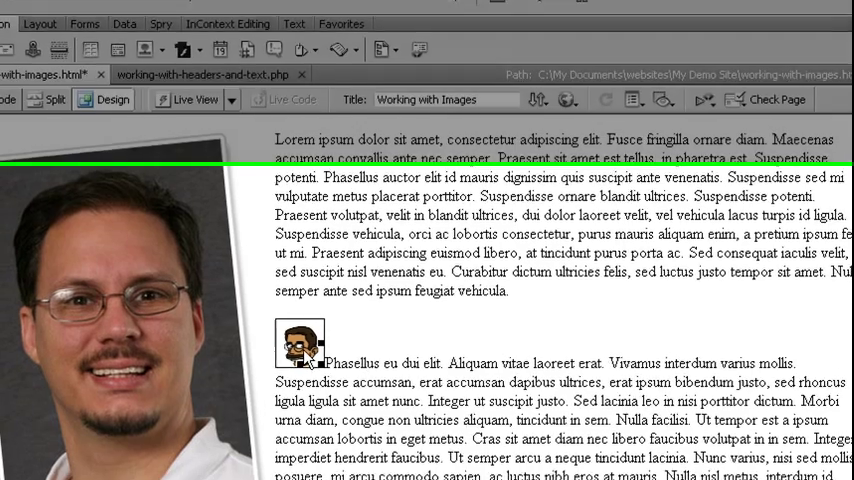
Select the cartoon icon and set its Align to Right.
left_click(300, 343)
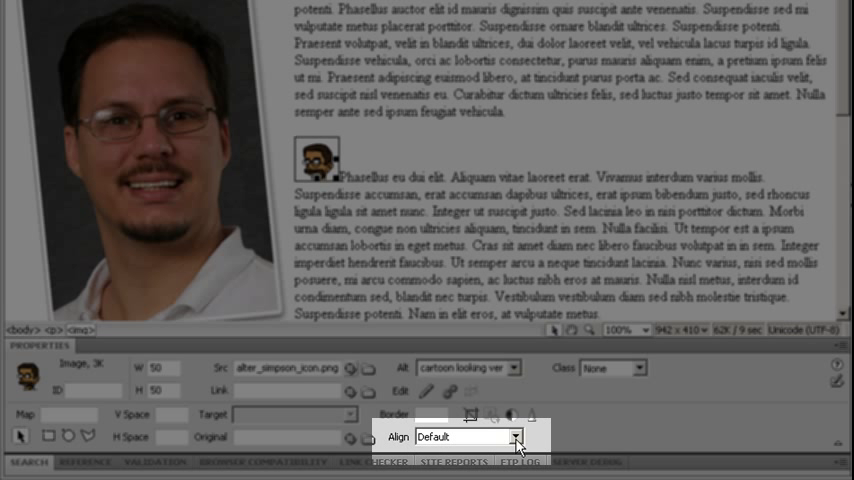
left_click(516, 438)
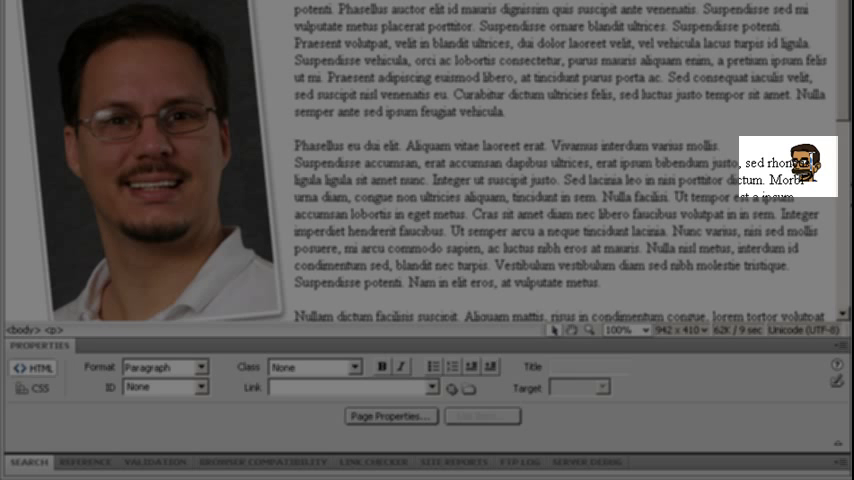
left_click(789, 165)
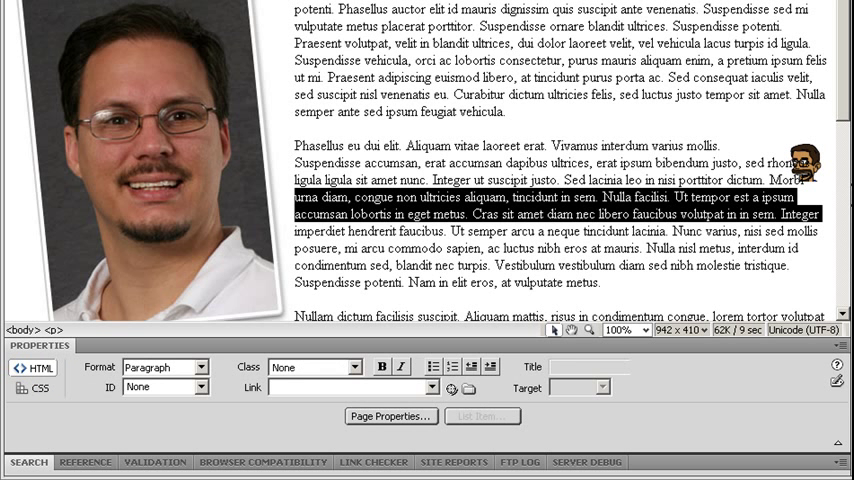
Select the right-aligned cartoon icon to resize it larger.
left_click(805, 165)
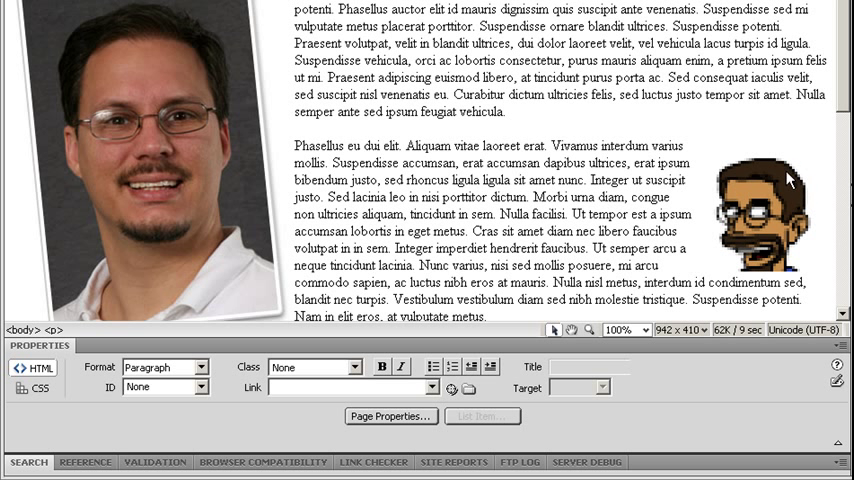
mouse_move(782, 160)
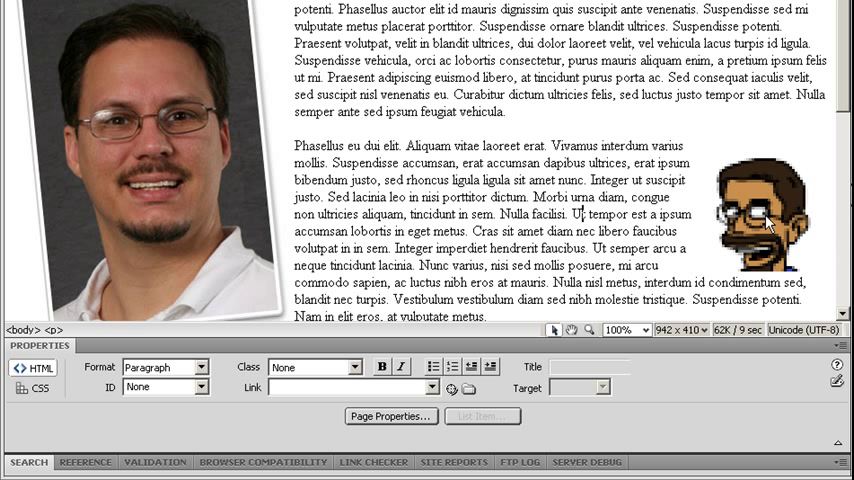
Select the author photo and shrink it proportionally to about 229 × 308.
left_click(150, 130)
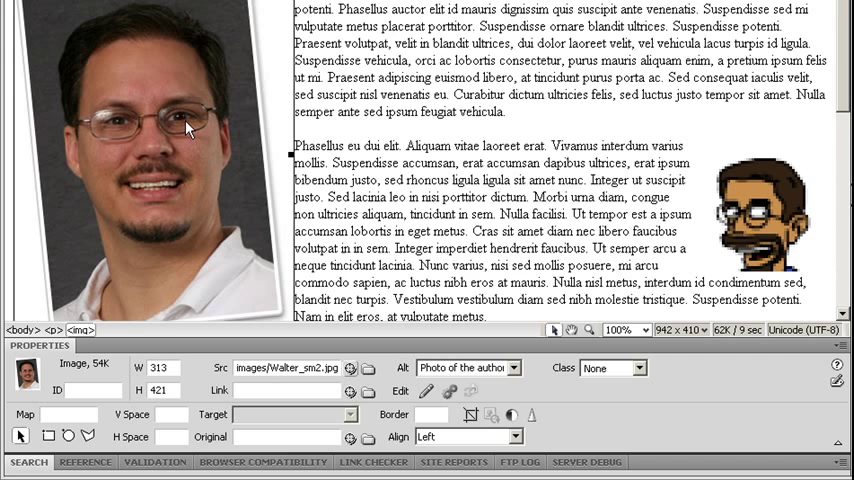
scroll("down", 3)
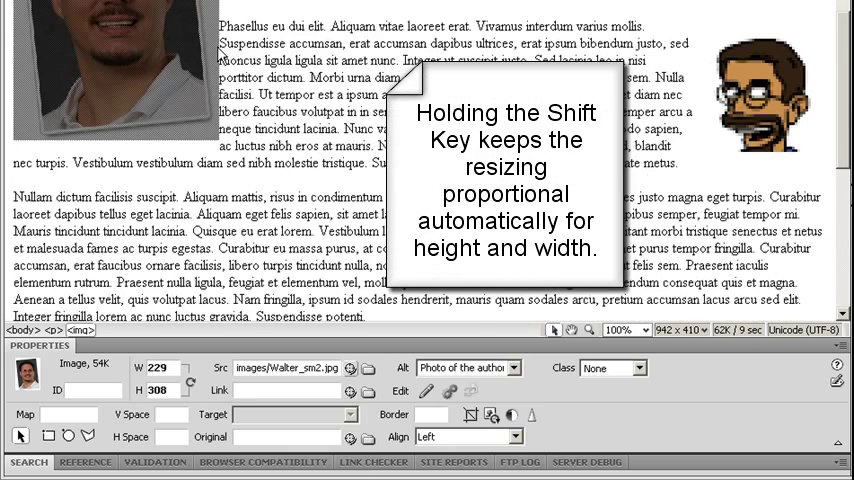
scroll("up", 3)
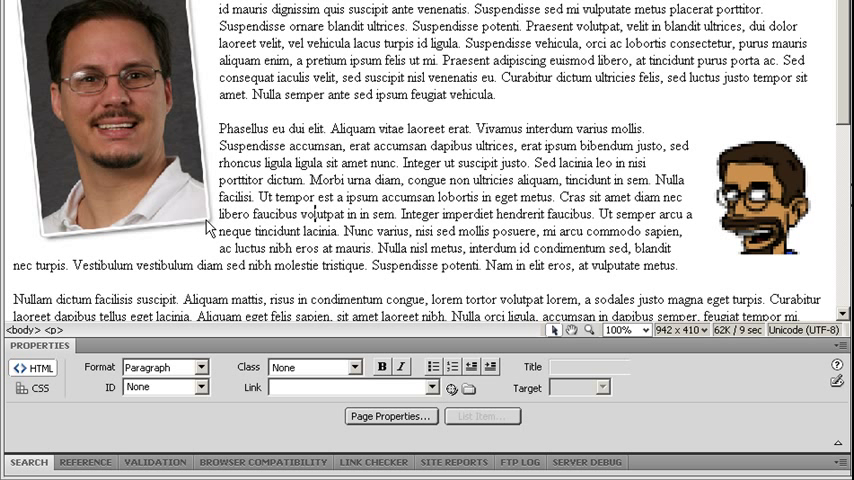
mouse_move(149, 172)
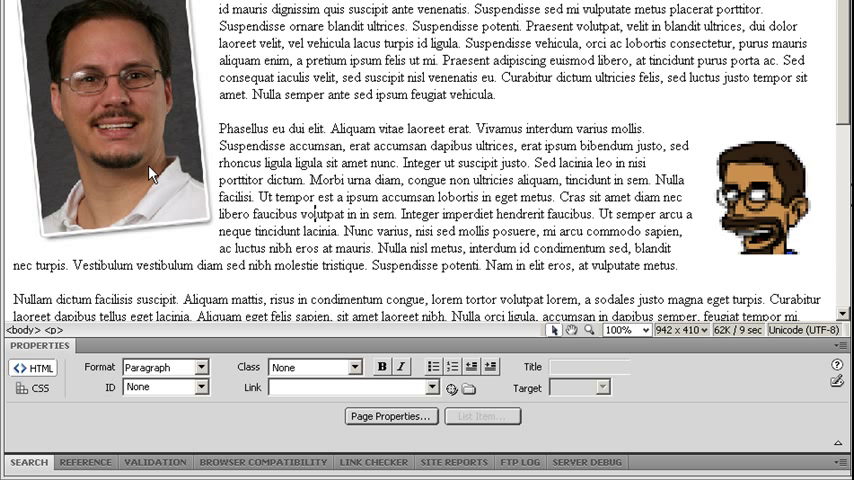